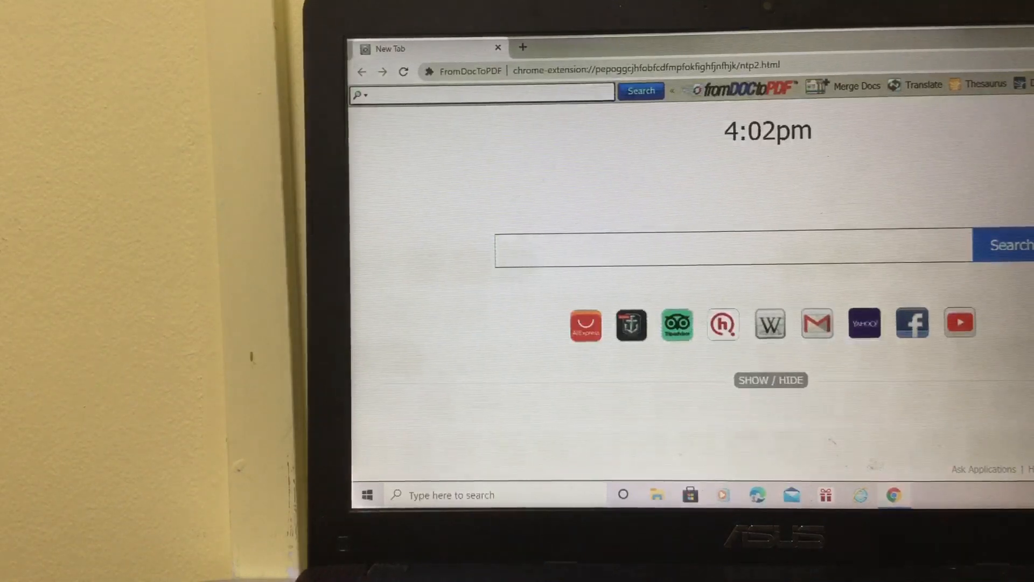
# Search Google for 'ldplayer download' and open the 'Download LDPlayer on Windows' result.
pyautogui.click(647, 65)
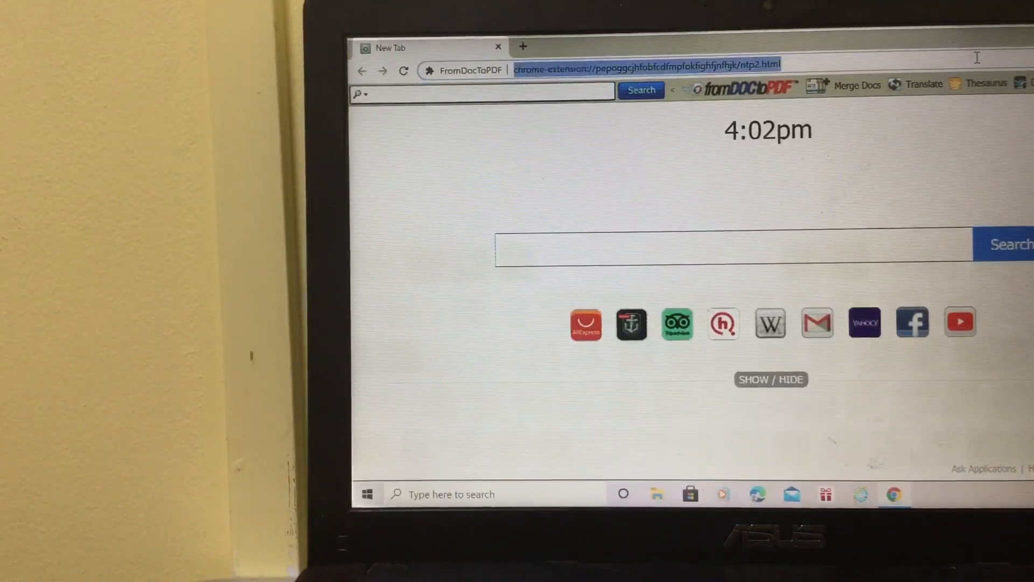
pyautogui.write('ld')
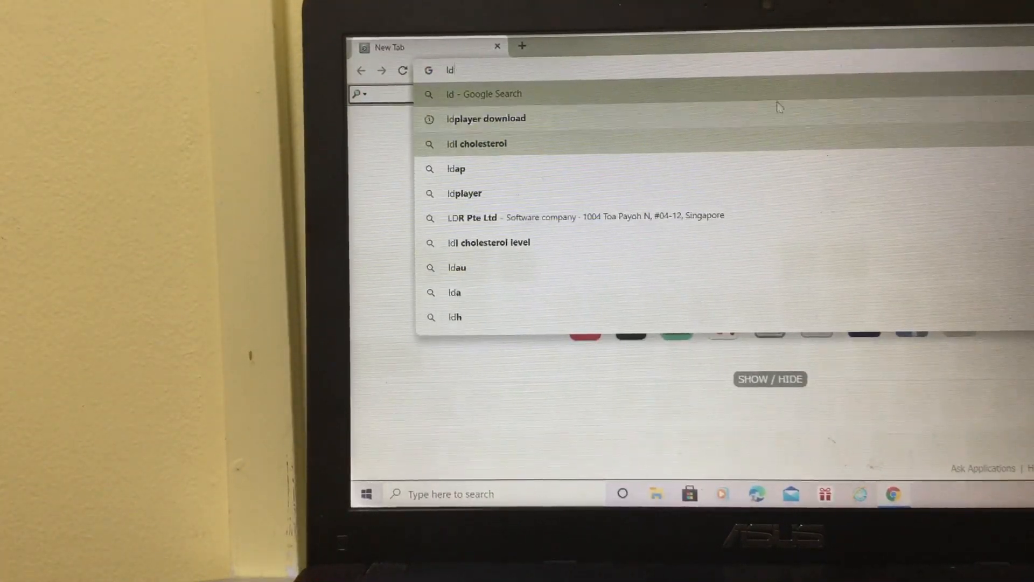
pyautogui.click(486, 119)
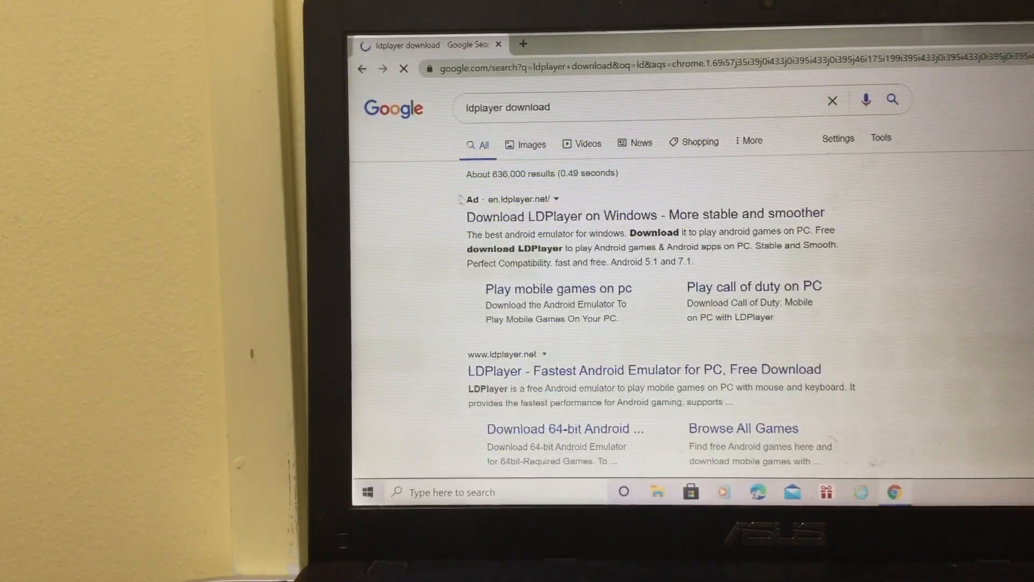
pyautogui.click(646, 212)
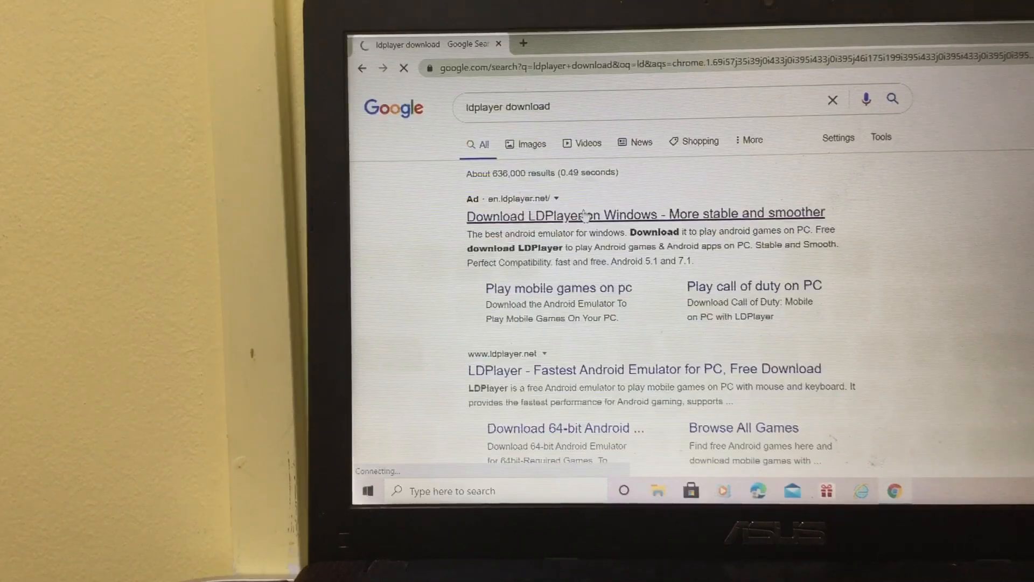
pyautogui.click(646, 212)
pyautogui.write('p')
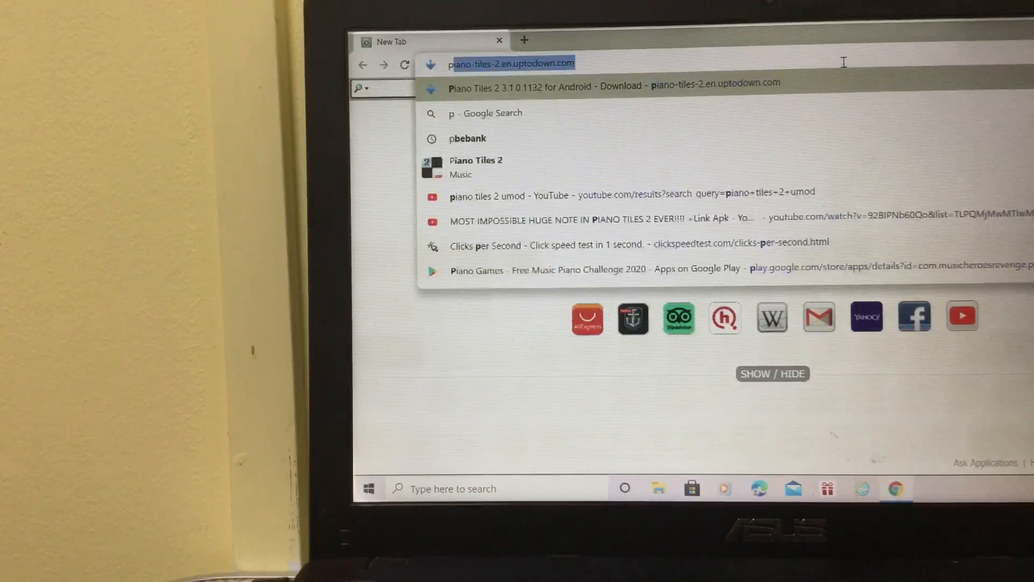
# Search Google for 'piano tiles 2 download' and browse the results, including Uptodown's listing.
pyautogui.write('i')
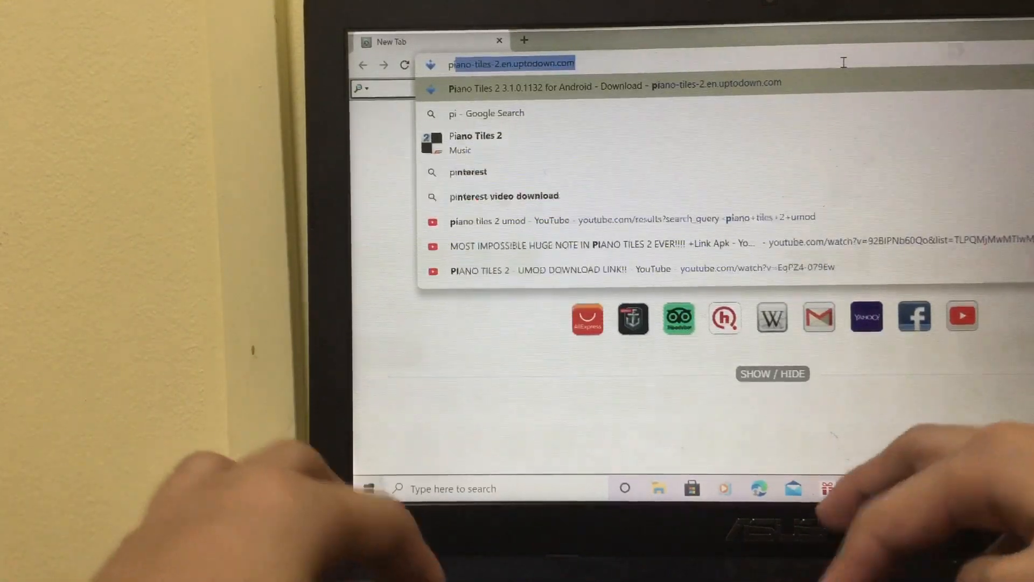
pyautogui.write('piank tiles 2')
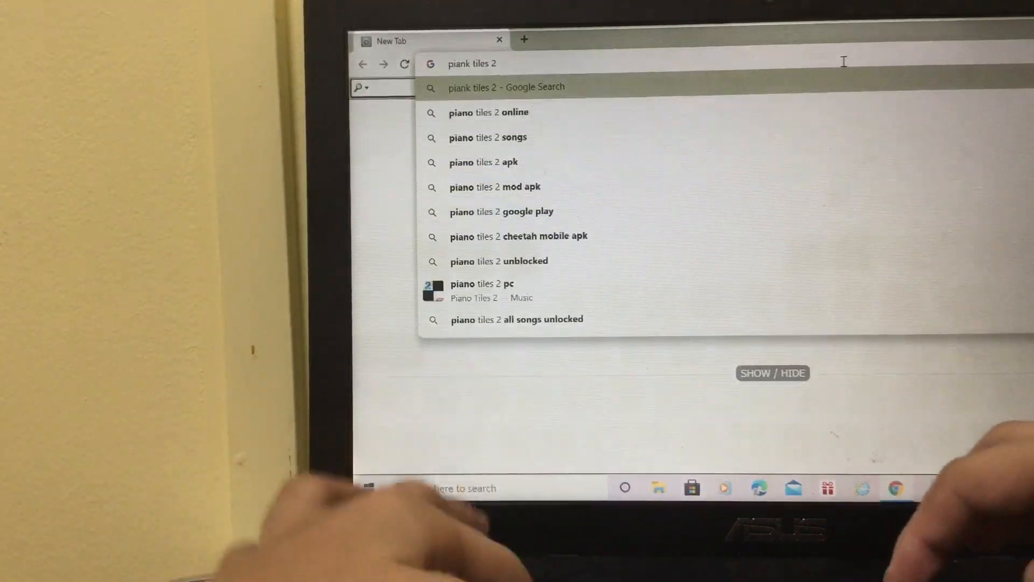
pyautogui.write('down')
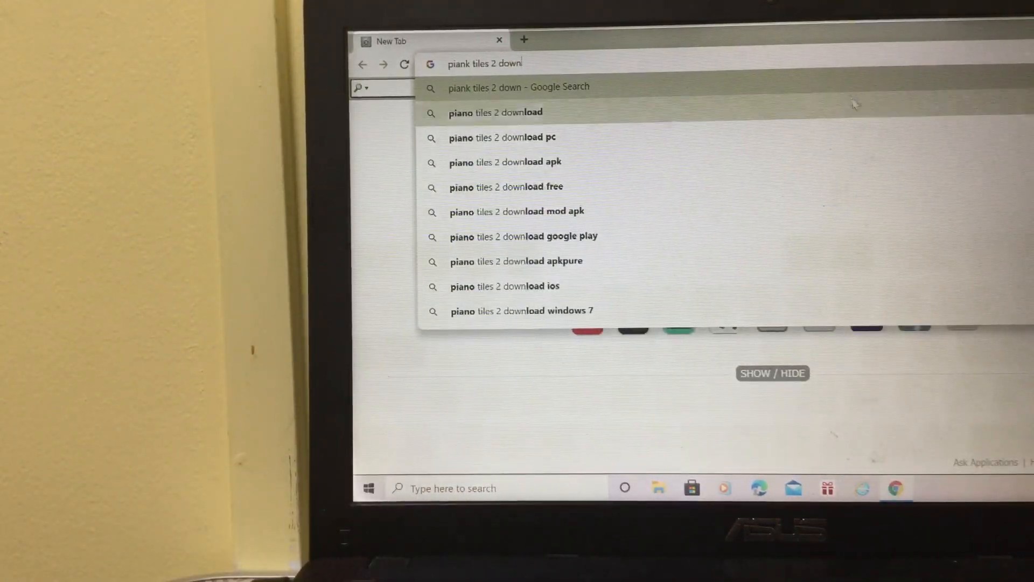
pyautogui.click(495, 113)
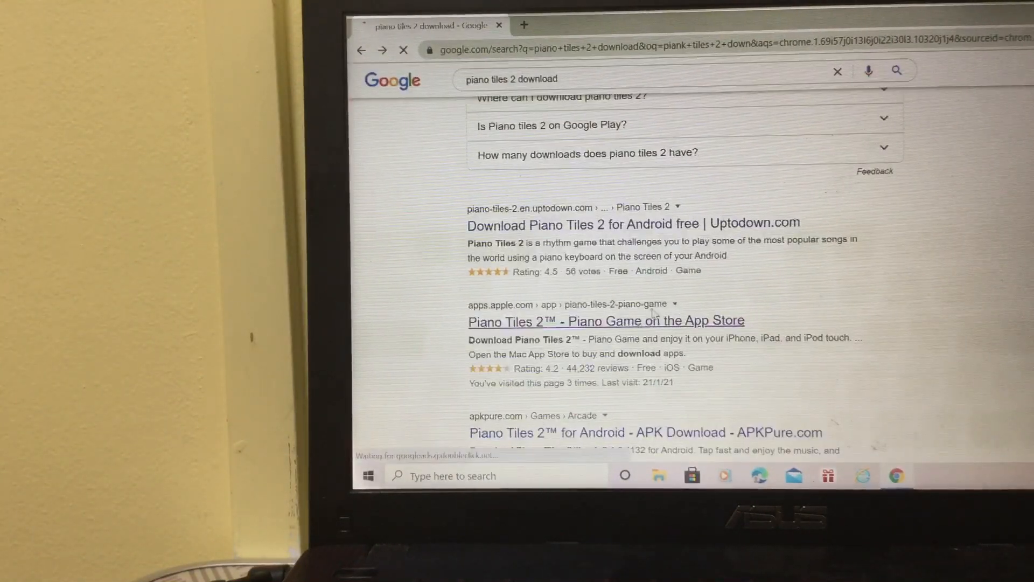
pyautogui.click(606, 320)
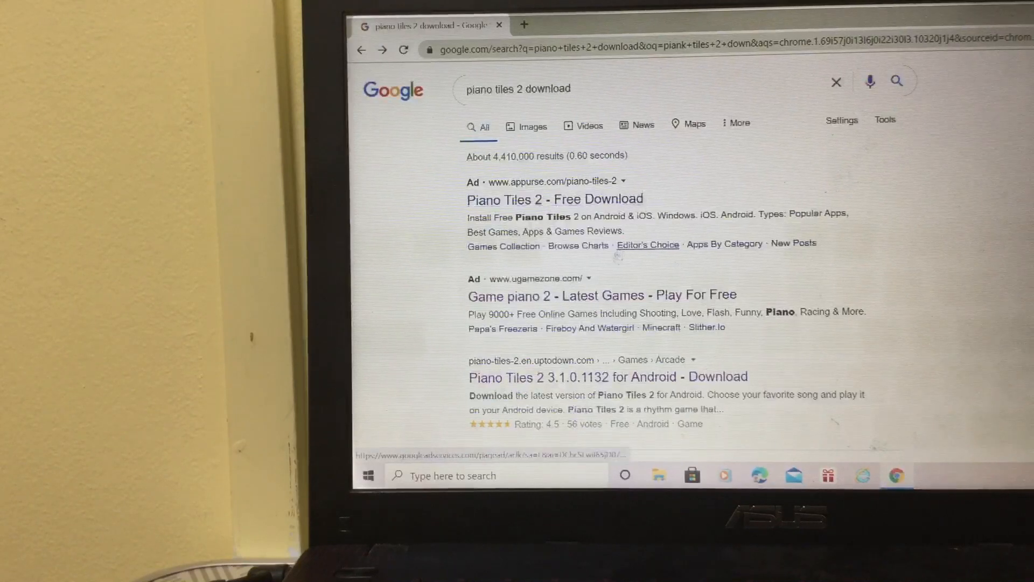
pyautogui.click(606, 376)
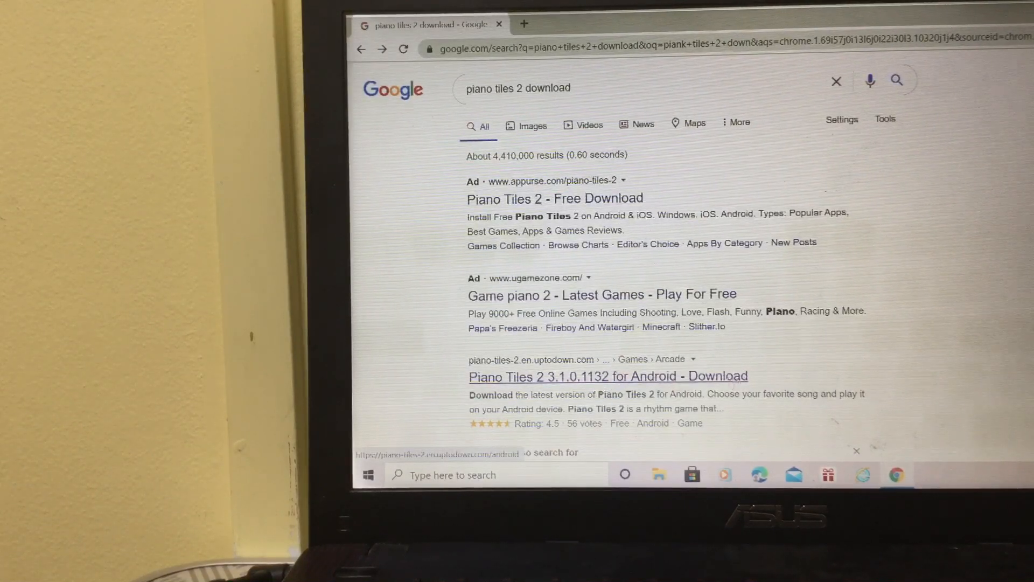
# Open the Uptodown 'Piano Tiles 2 3.1.0.1132 for Android' page, then minimize the browser.
pyautogui.click(608, 376)
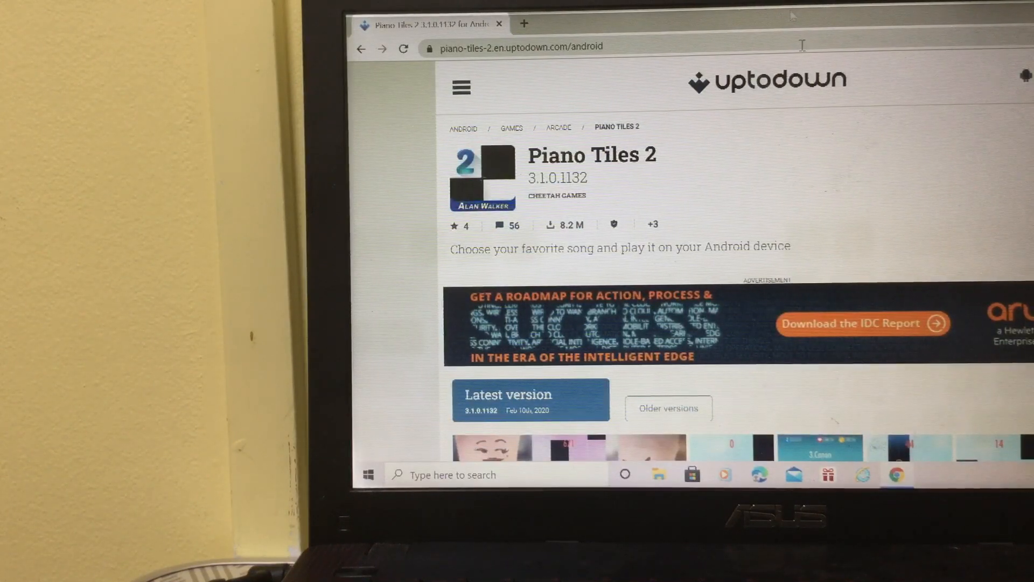
pyautogui.click(361, 48)
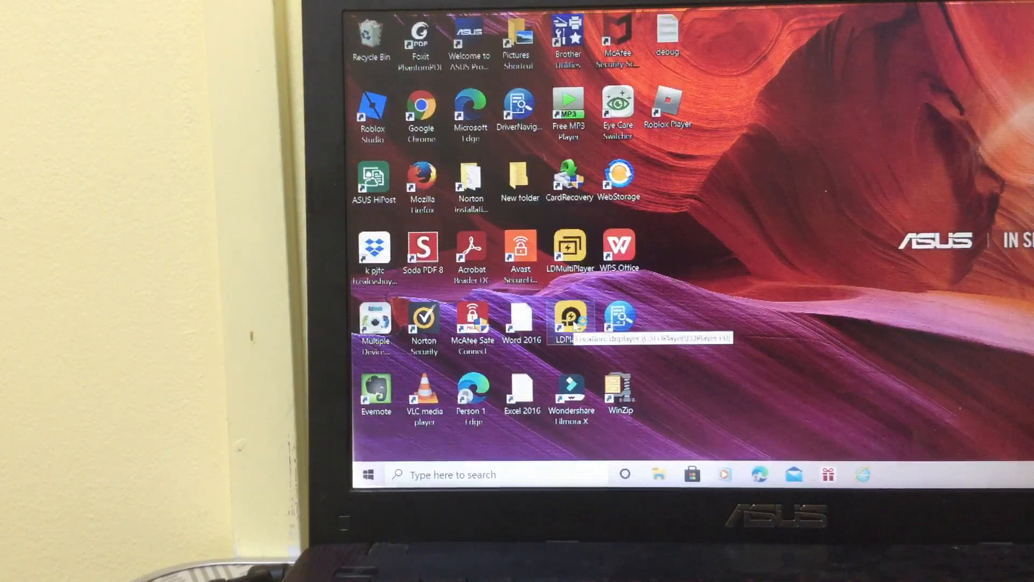
# Launch LDPlayer from its desktop shortcut.
pyautogui.doubleClick(570, 320)
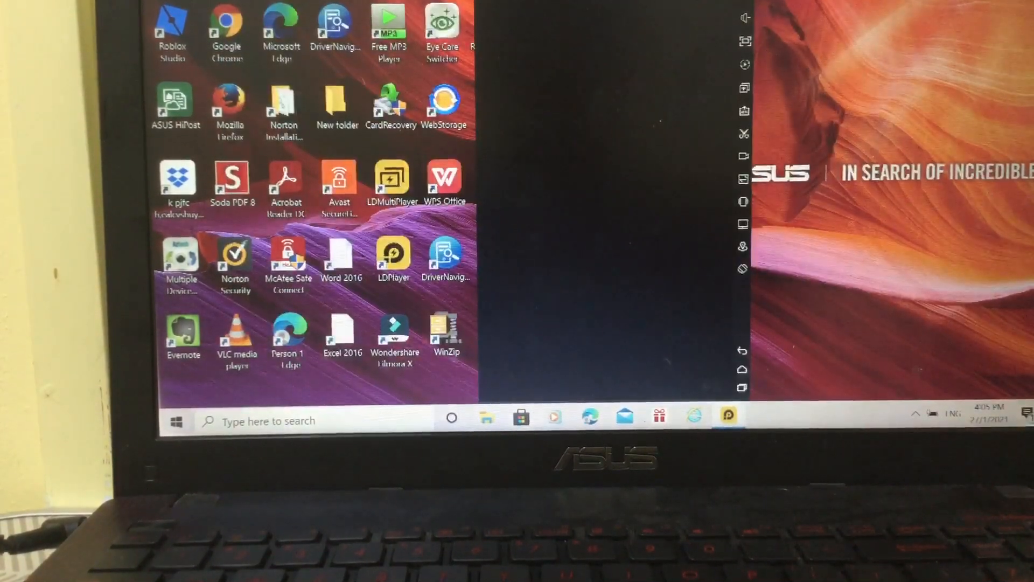
pyautogui.moveTo(709, 79)
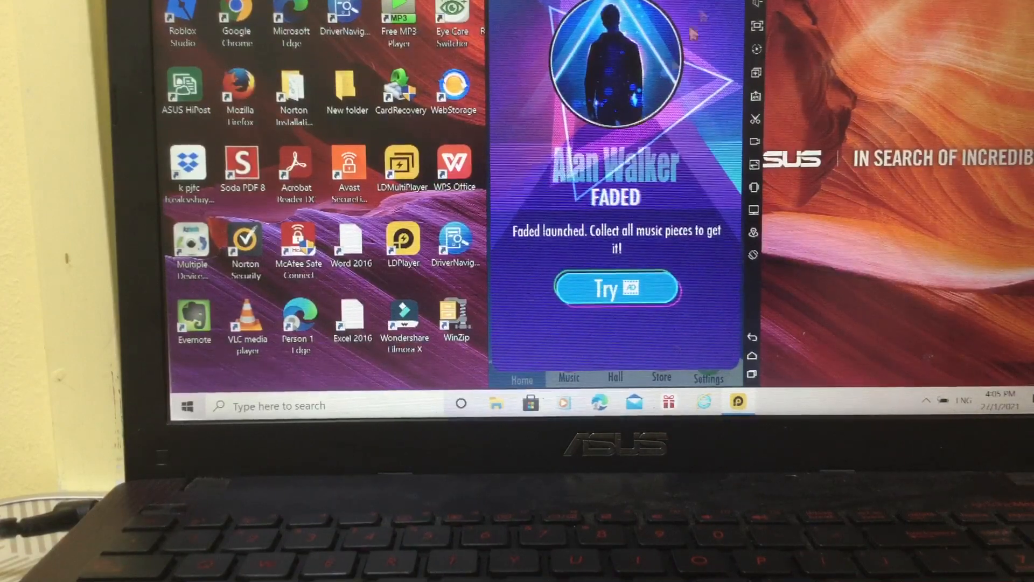
# Dismiss the home screen and Group Goals panel, then play Little Star from the Music list.
pyautogui.click(618, 289)
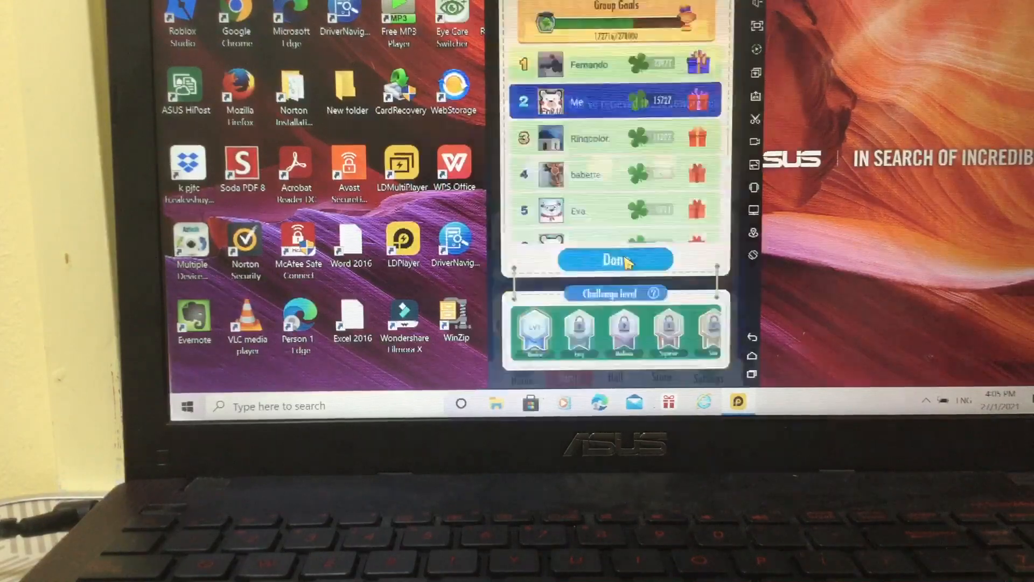
pyautogui.click(615, 260)
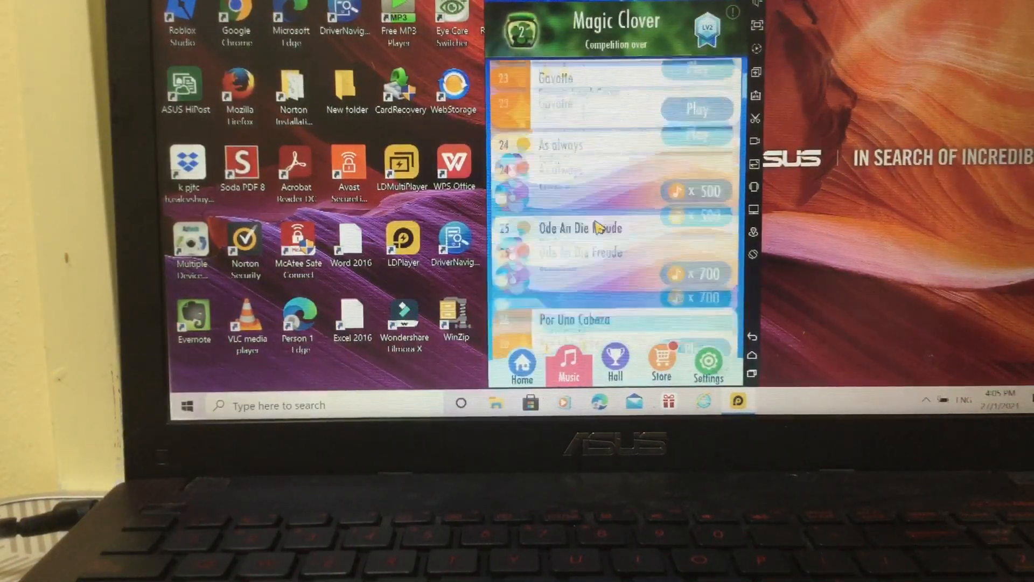
pyautogui.scroll(-3)
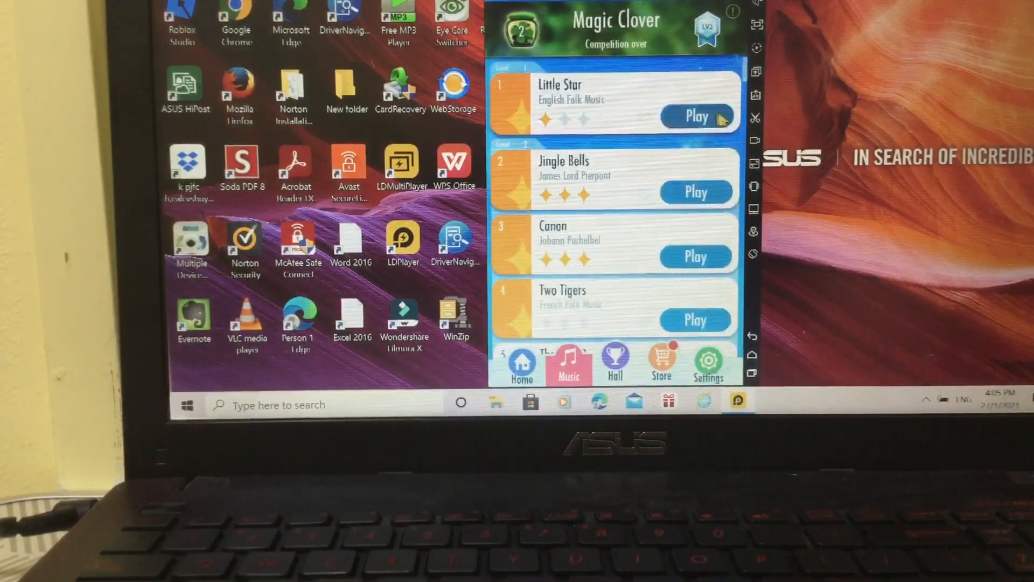
pyautogui.click(697, 116)
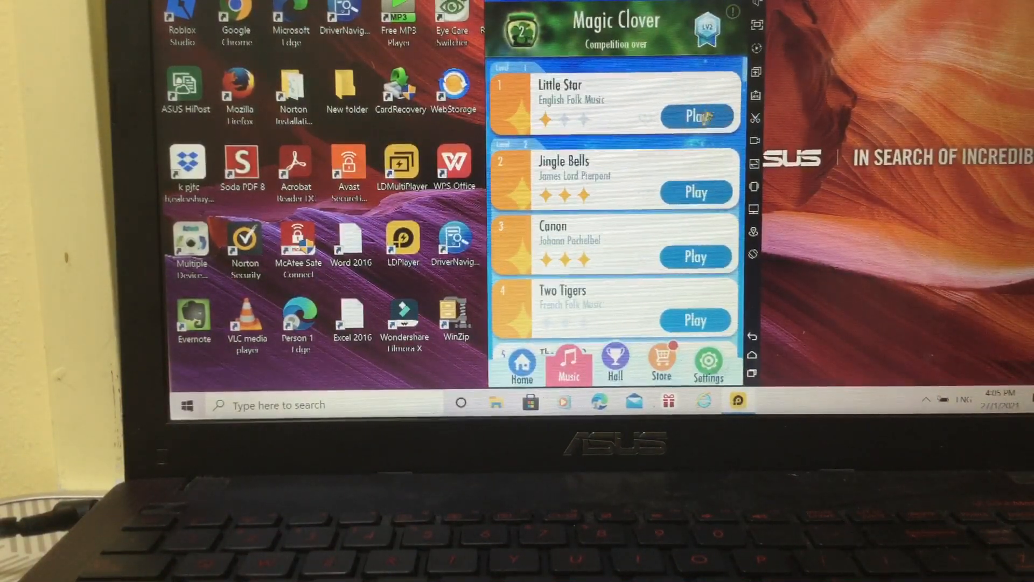
# Open Little Star and assign a key to the first tile column's mapping badge.
pyautogui.click(697, 116)
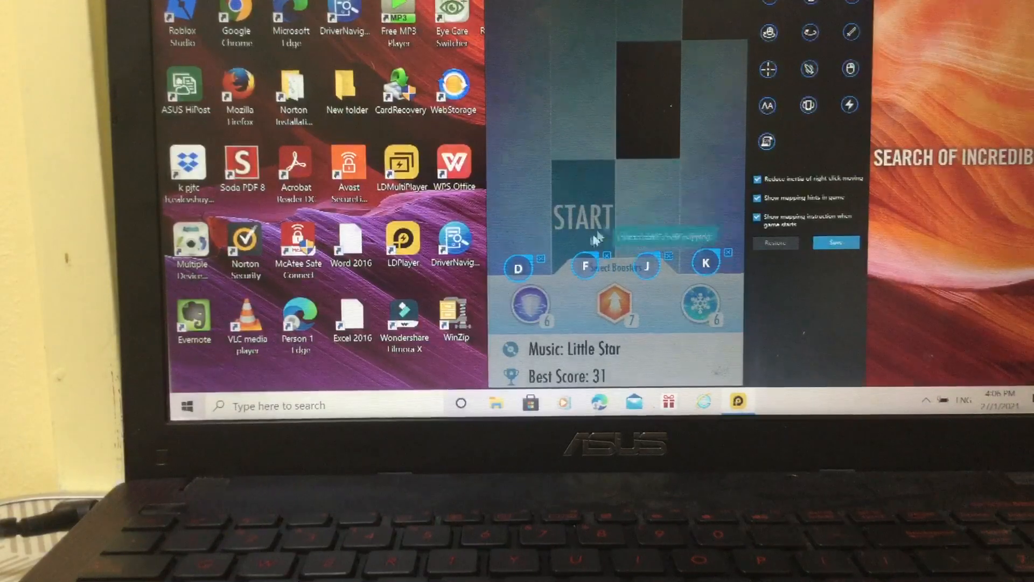
pyautogui.click(518, 269)
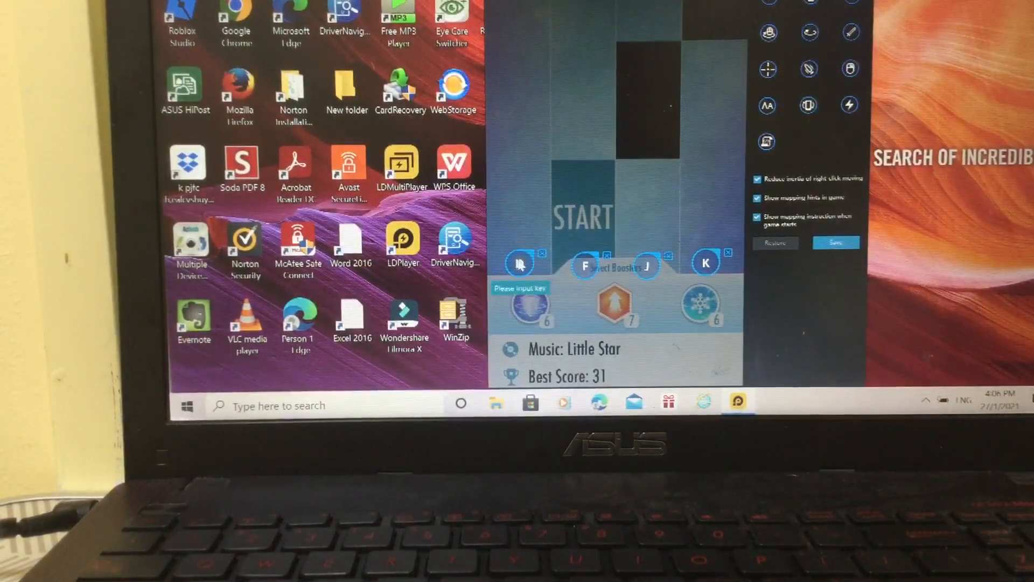